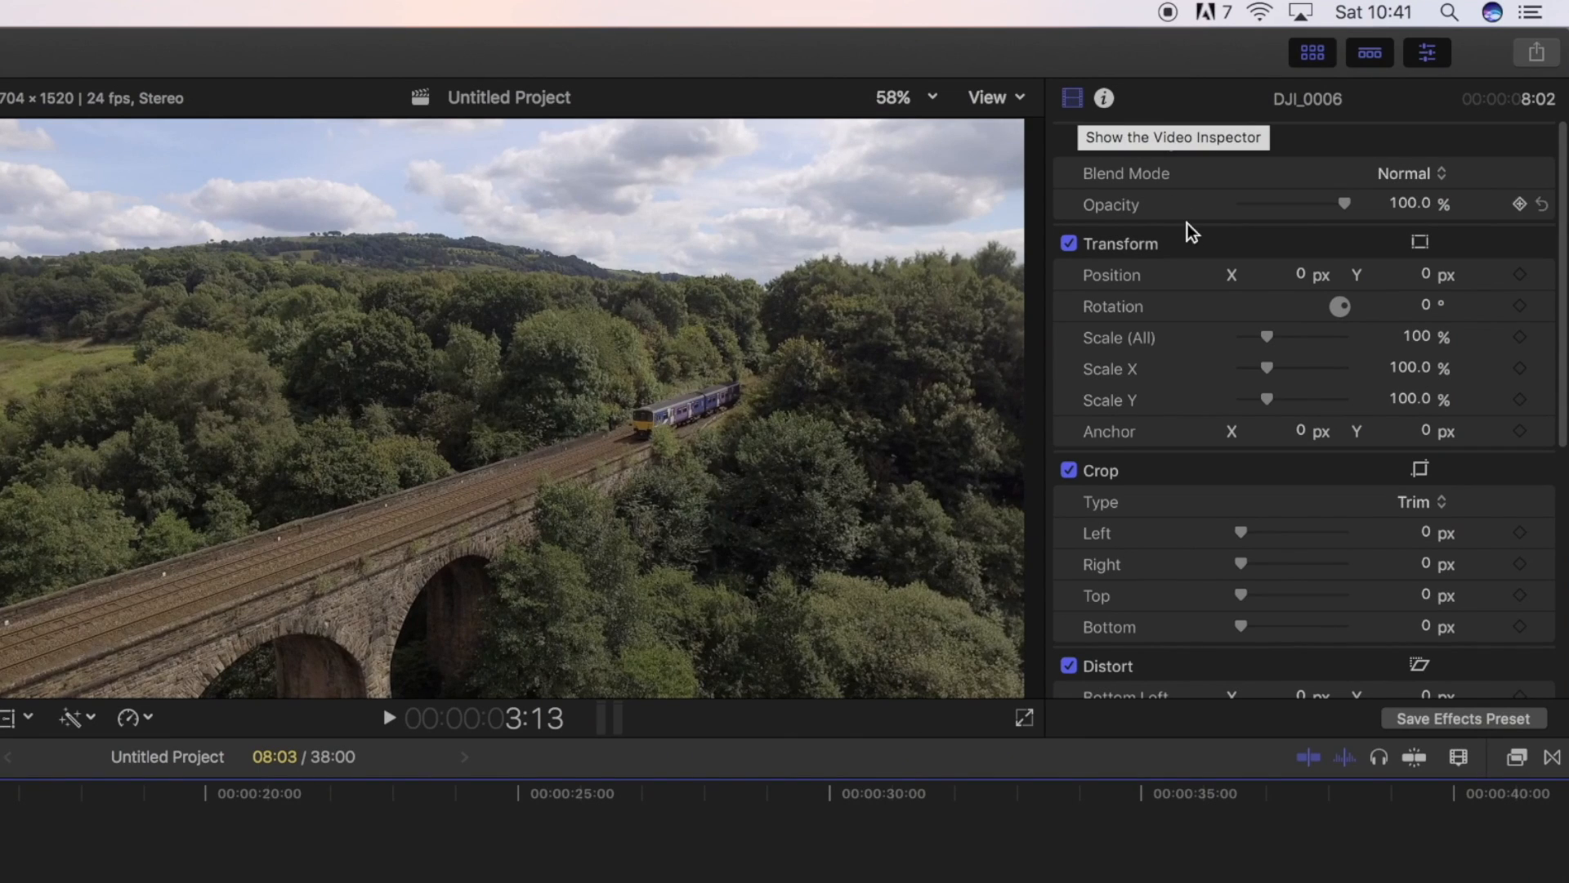
# Switch on Stabilization for the DJI_0006 train-crossing clip in the Video Inspector
pyautogui.scroll(-3)
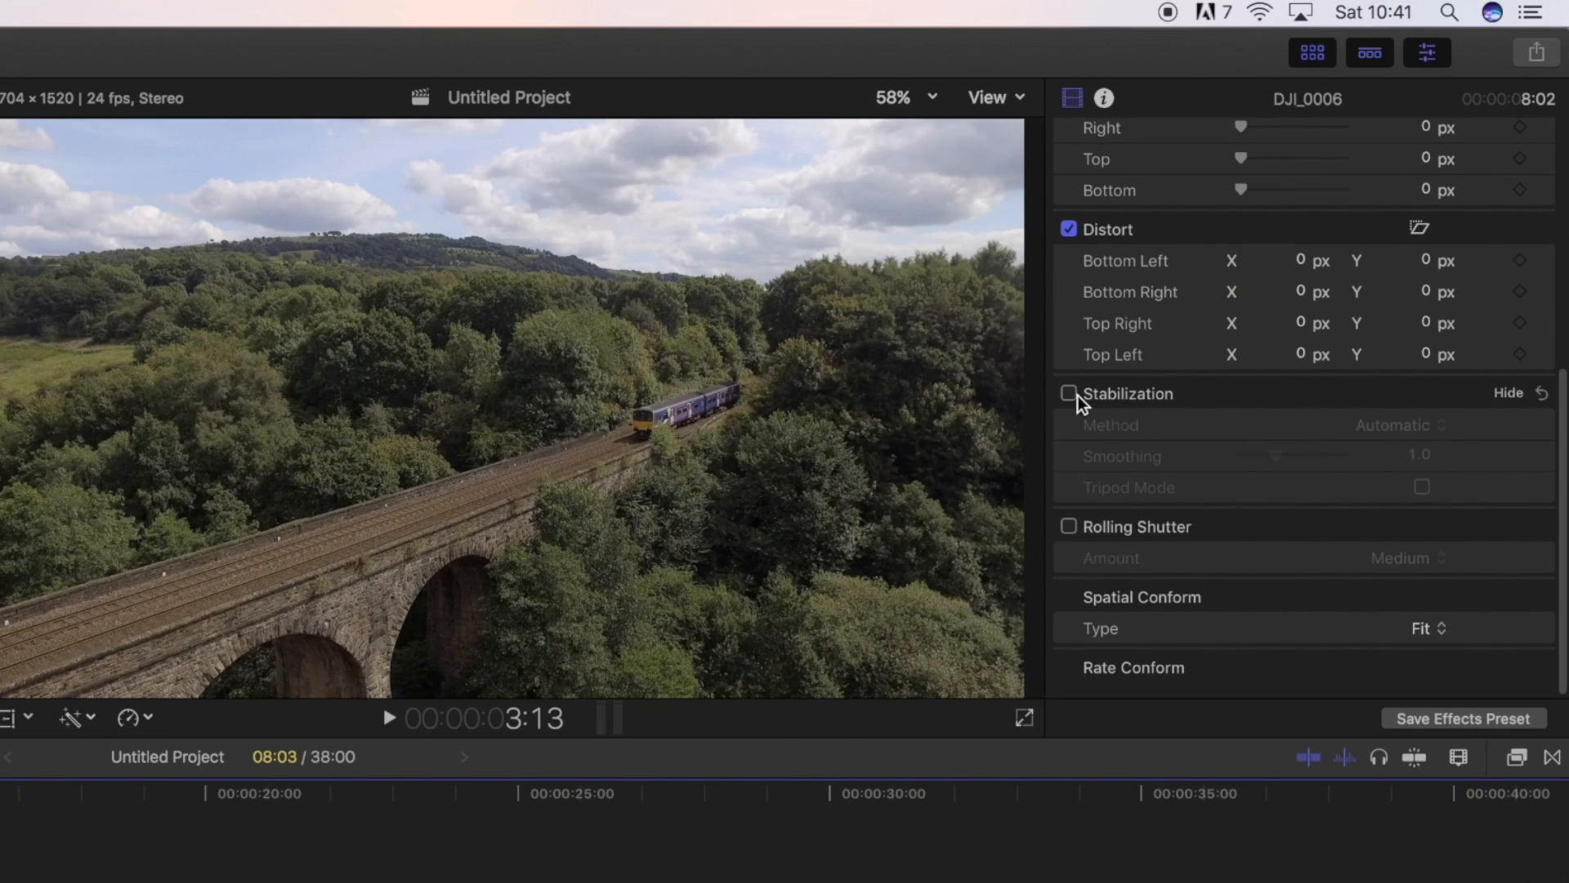
pyautogui.click(1069, 393)
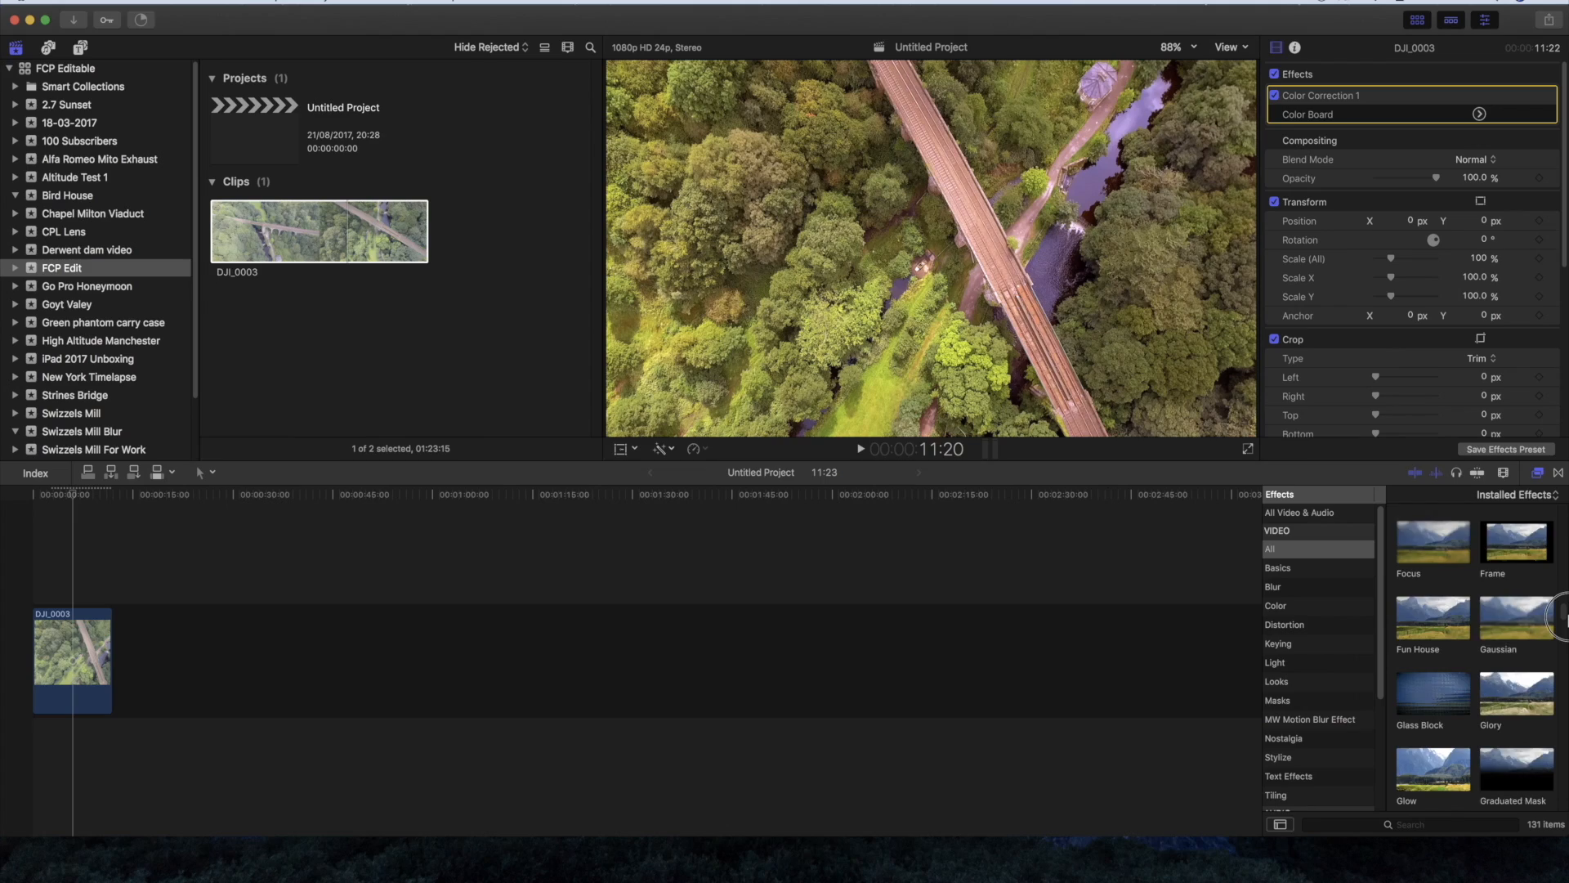
# Apply a Letterbox effect to DJI_0003 and keep its aspect ratio at 1.85:1
pyautogui.scroll(-3)
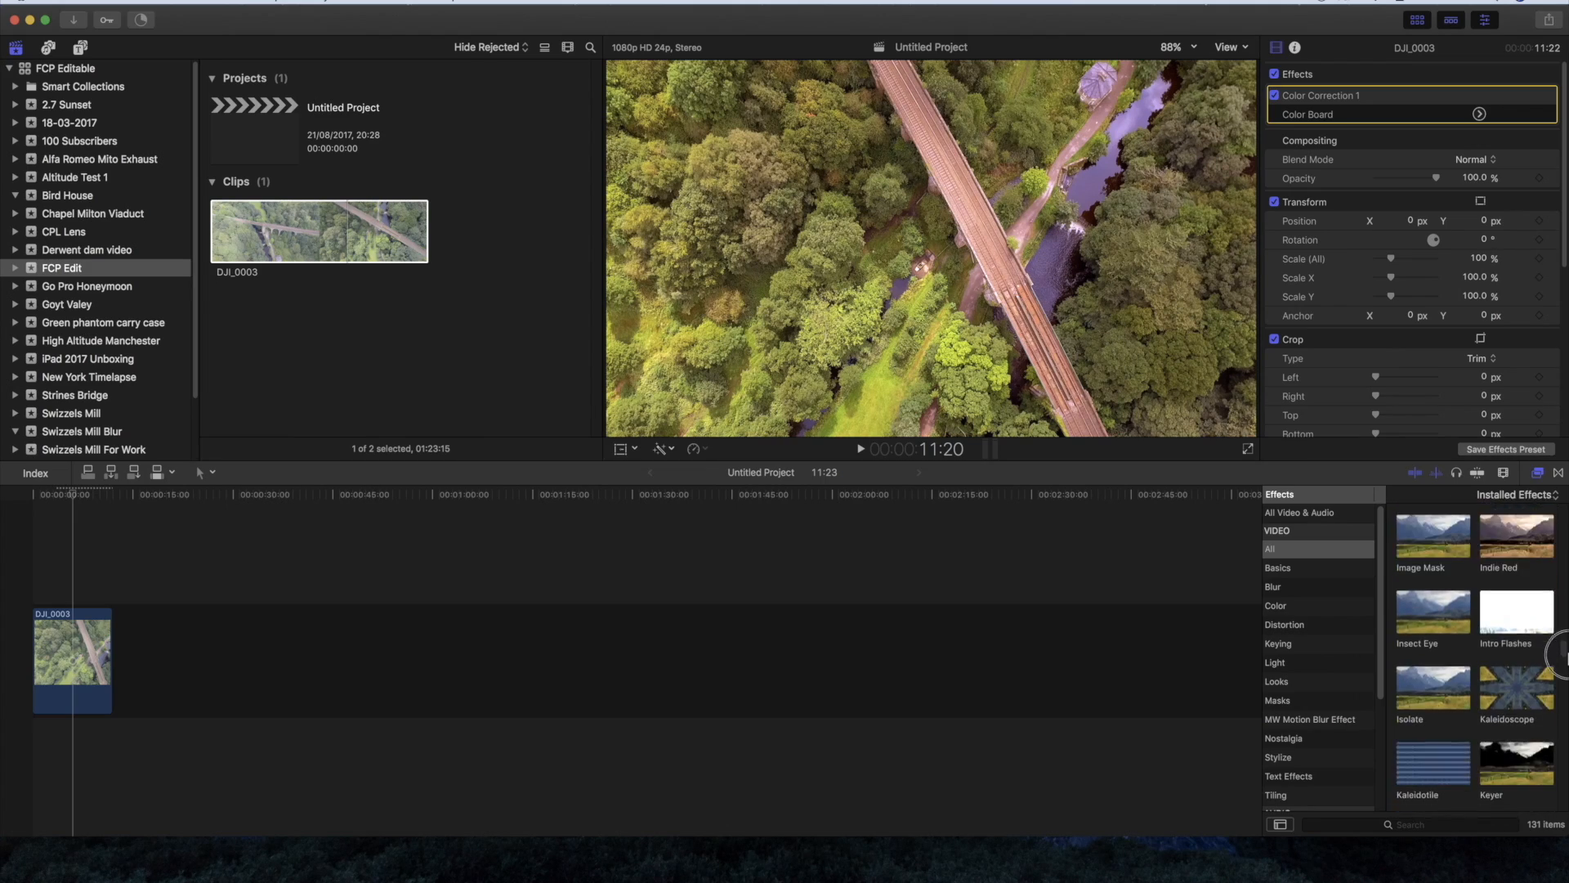
pyautogui.scroll(-3)
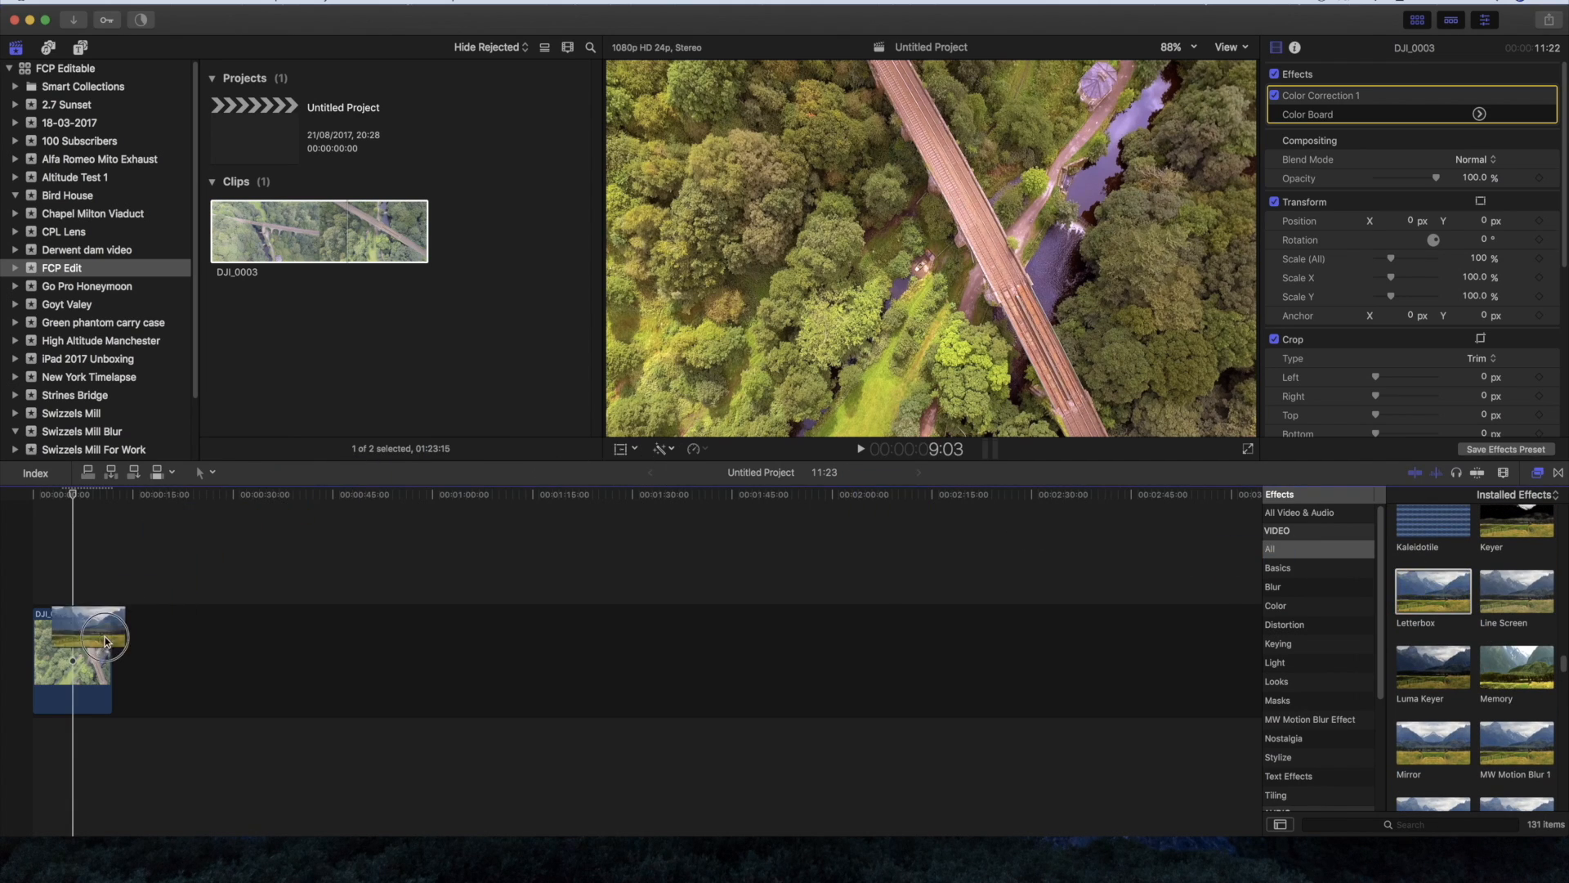
pyautogui.doubleClick(1432, 597)
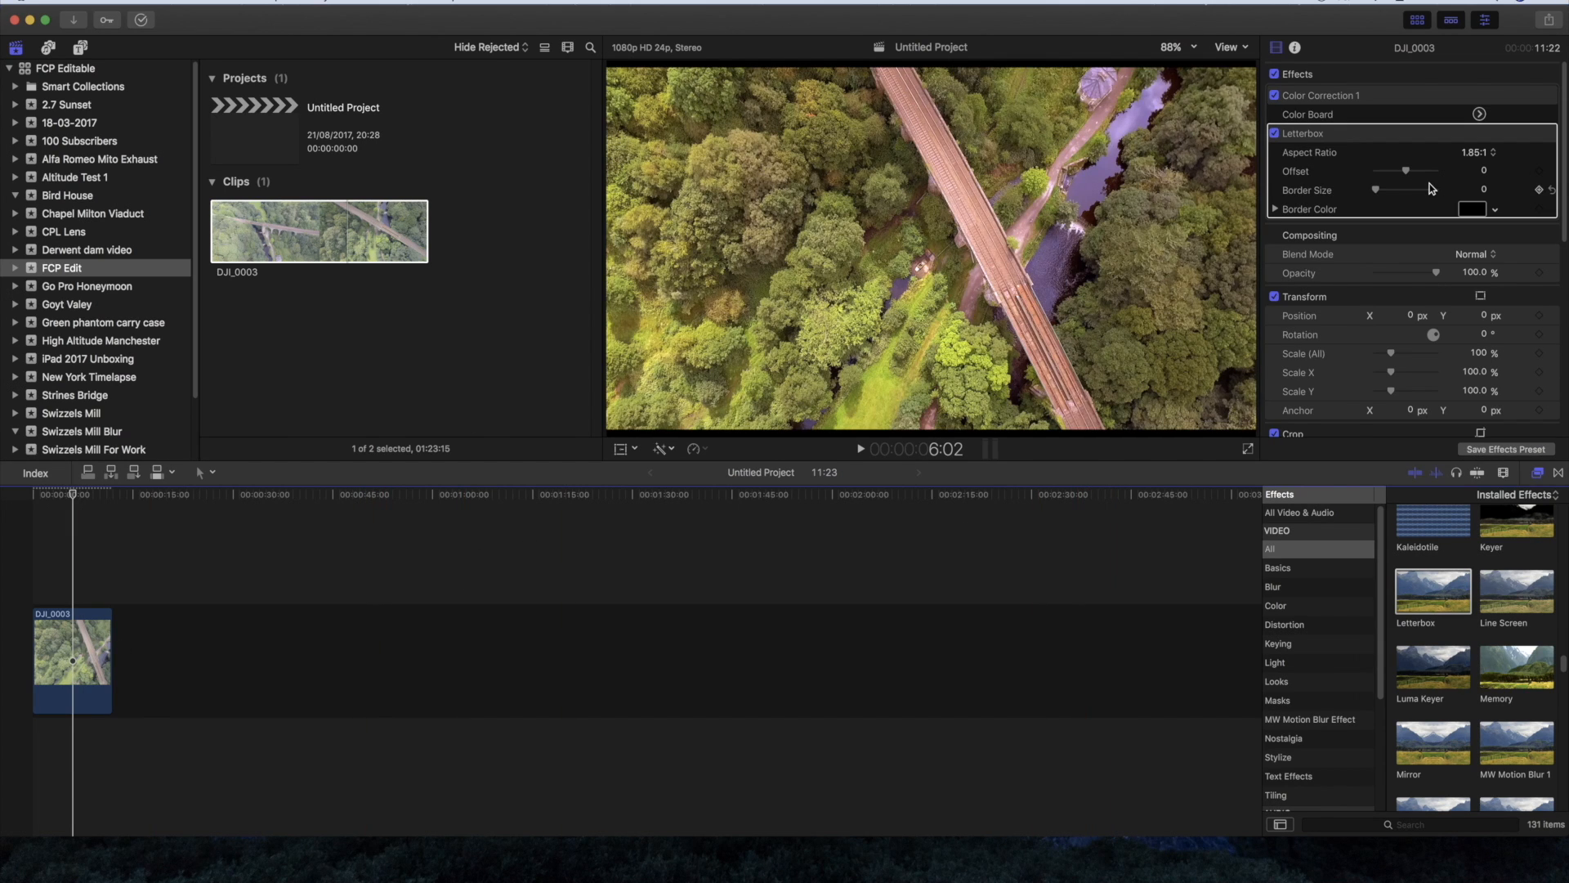
pyautogui.click(1490, 151)
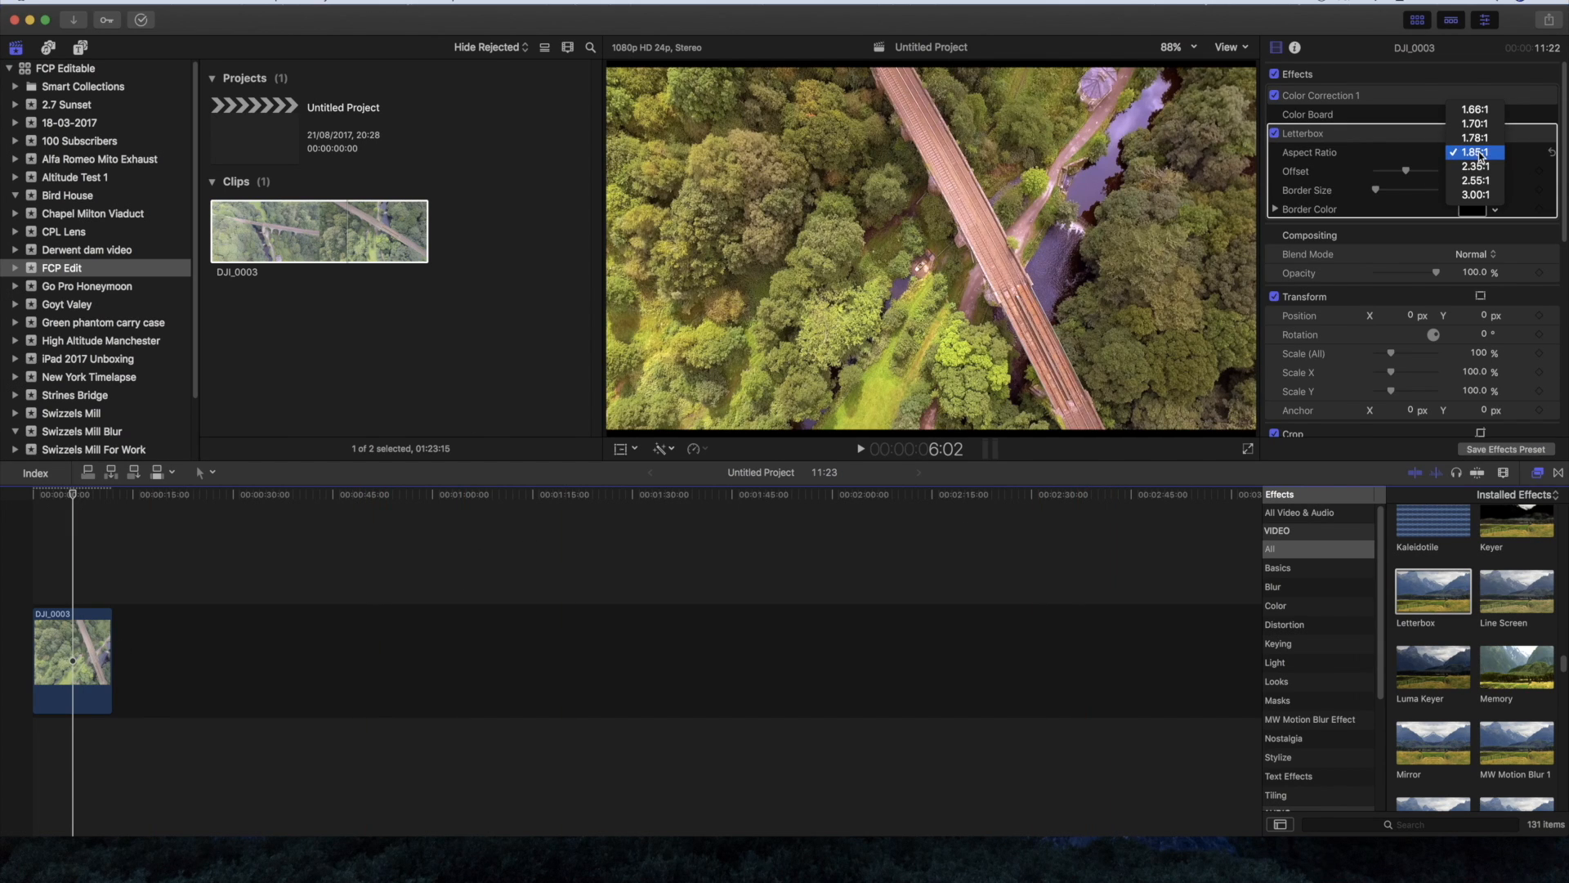
pyautogui.click(1476, 152)
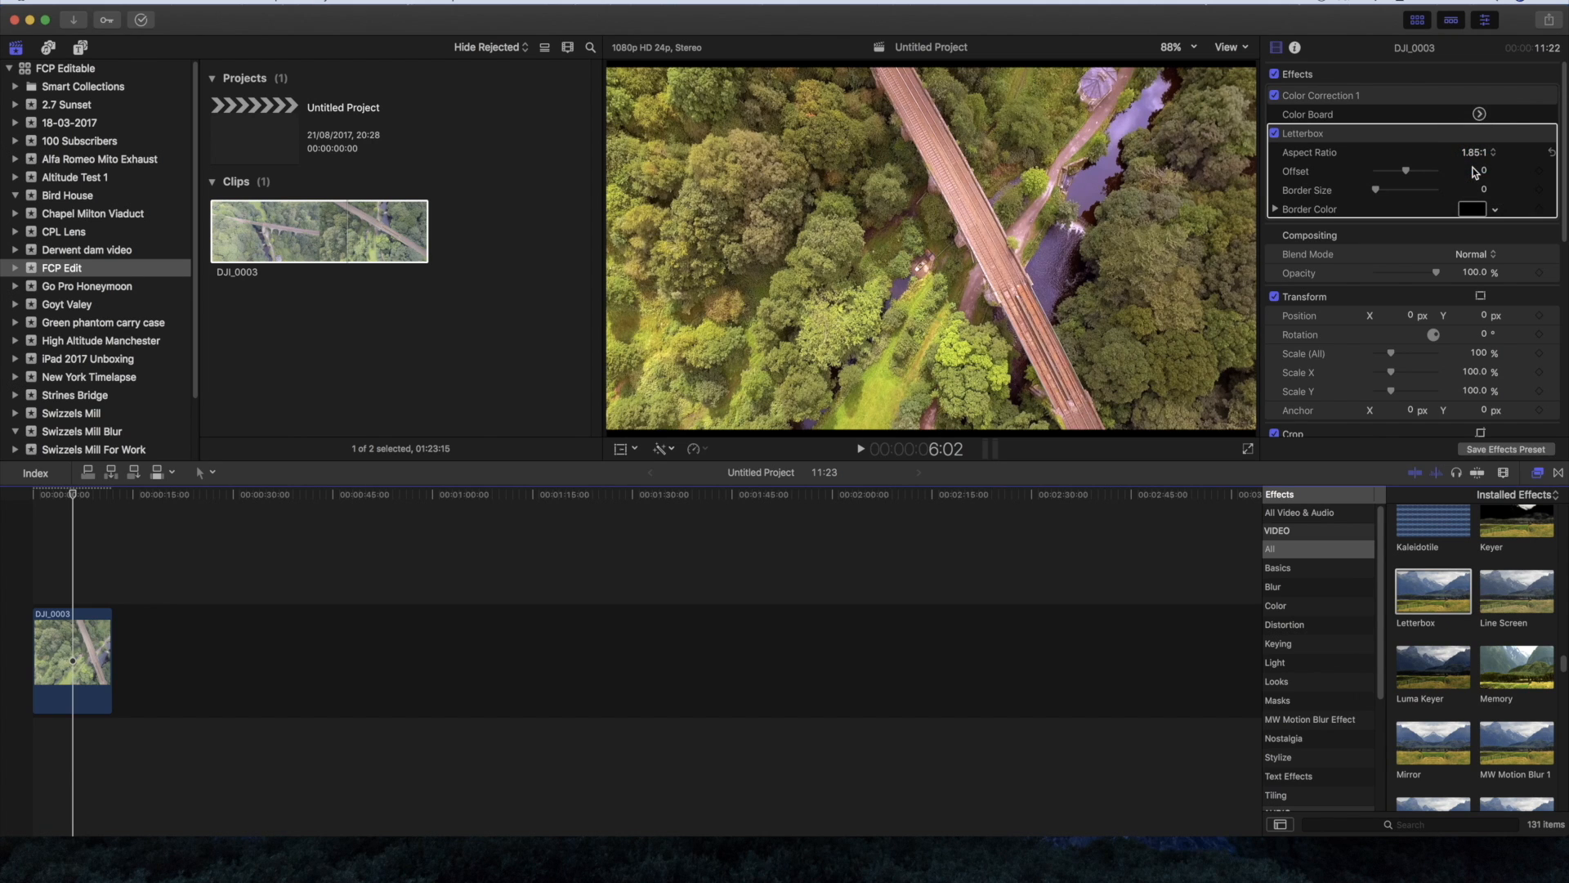
pyautogui.click(1475, 152)
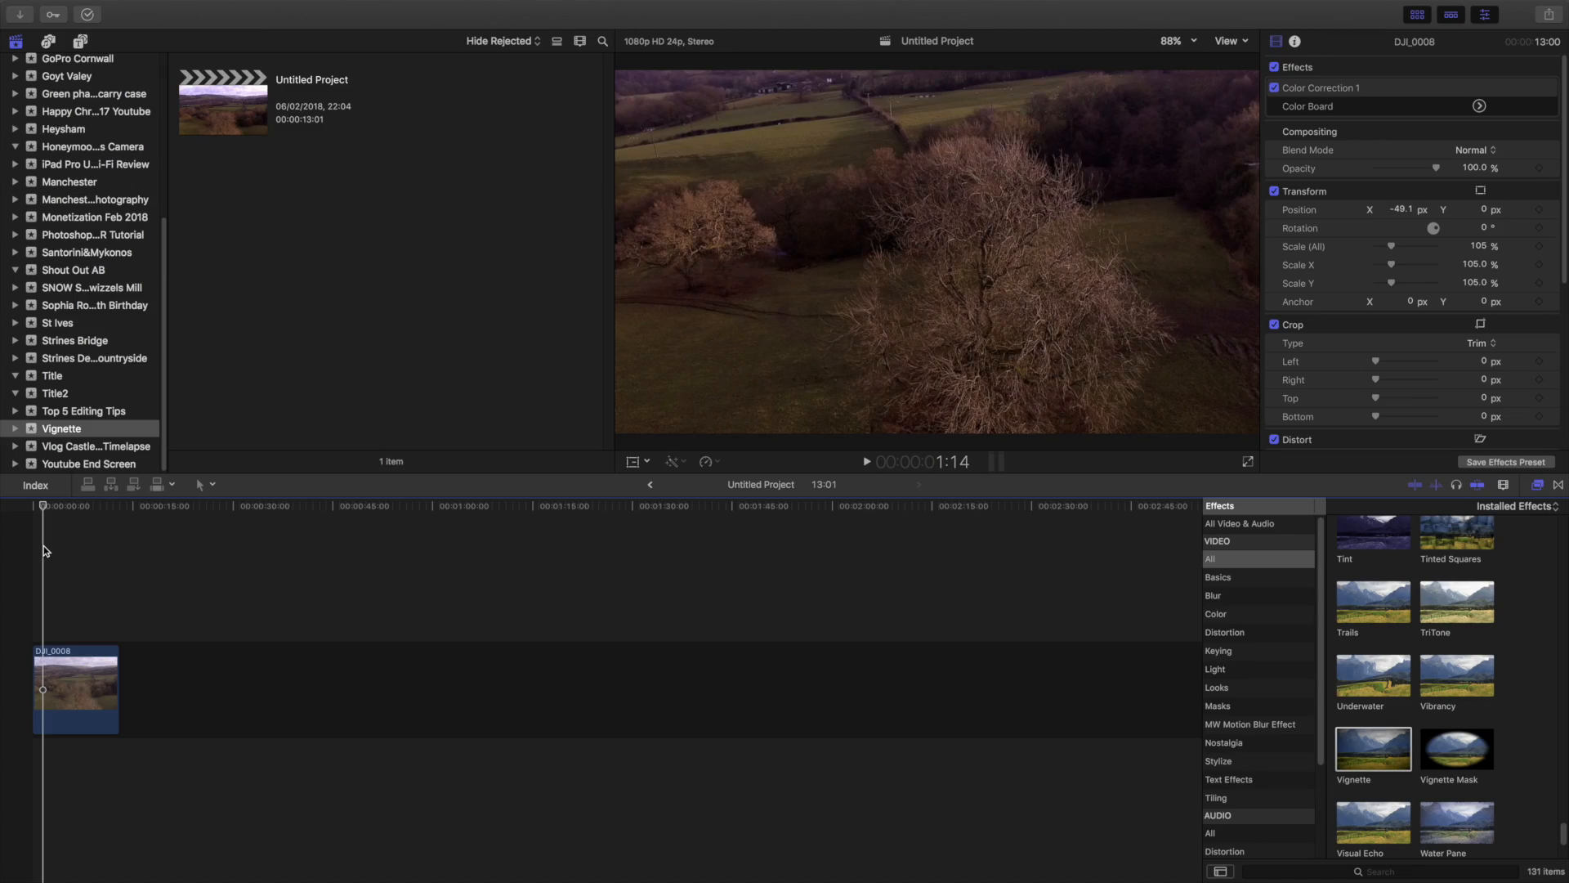
pyautogui.moveTo(54, 569)
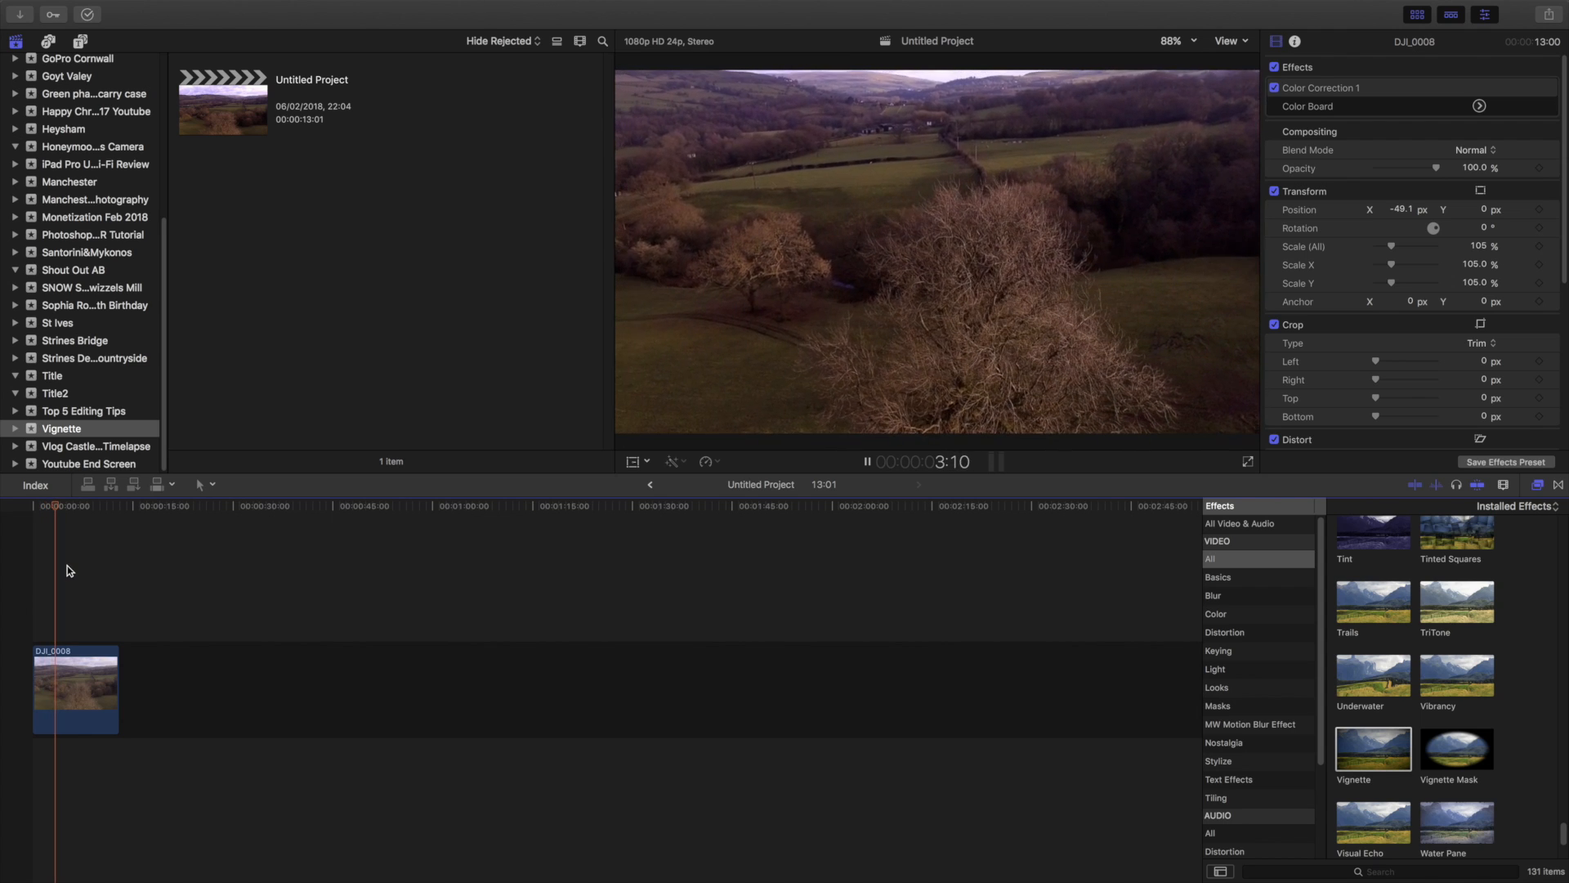
pyautogui.click(867, 461)
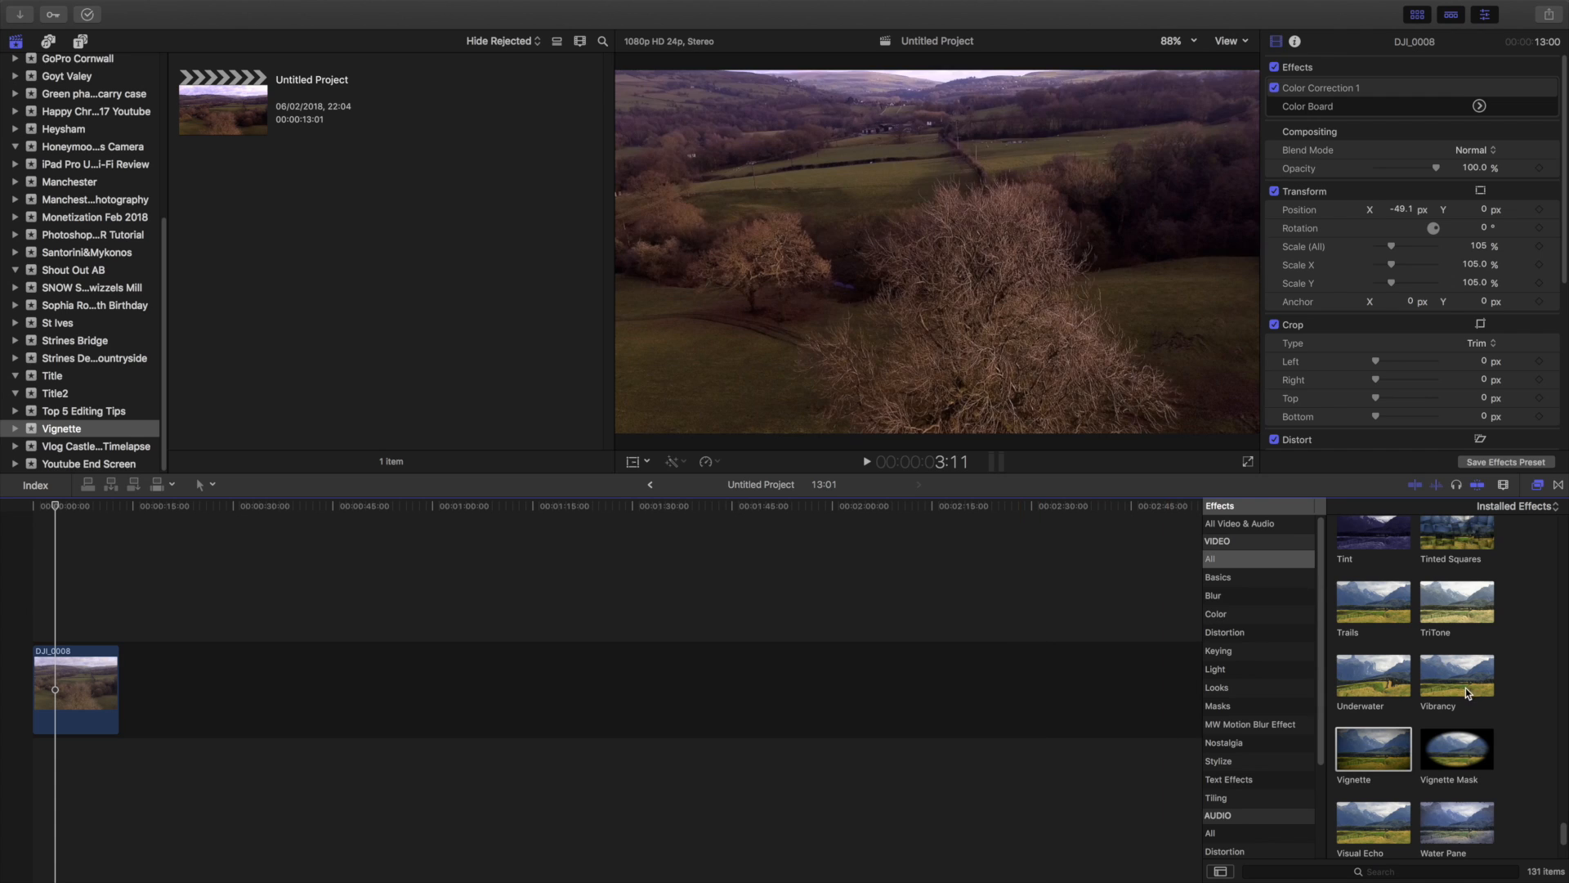
pyautogui.moveTo(1388, 754)
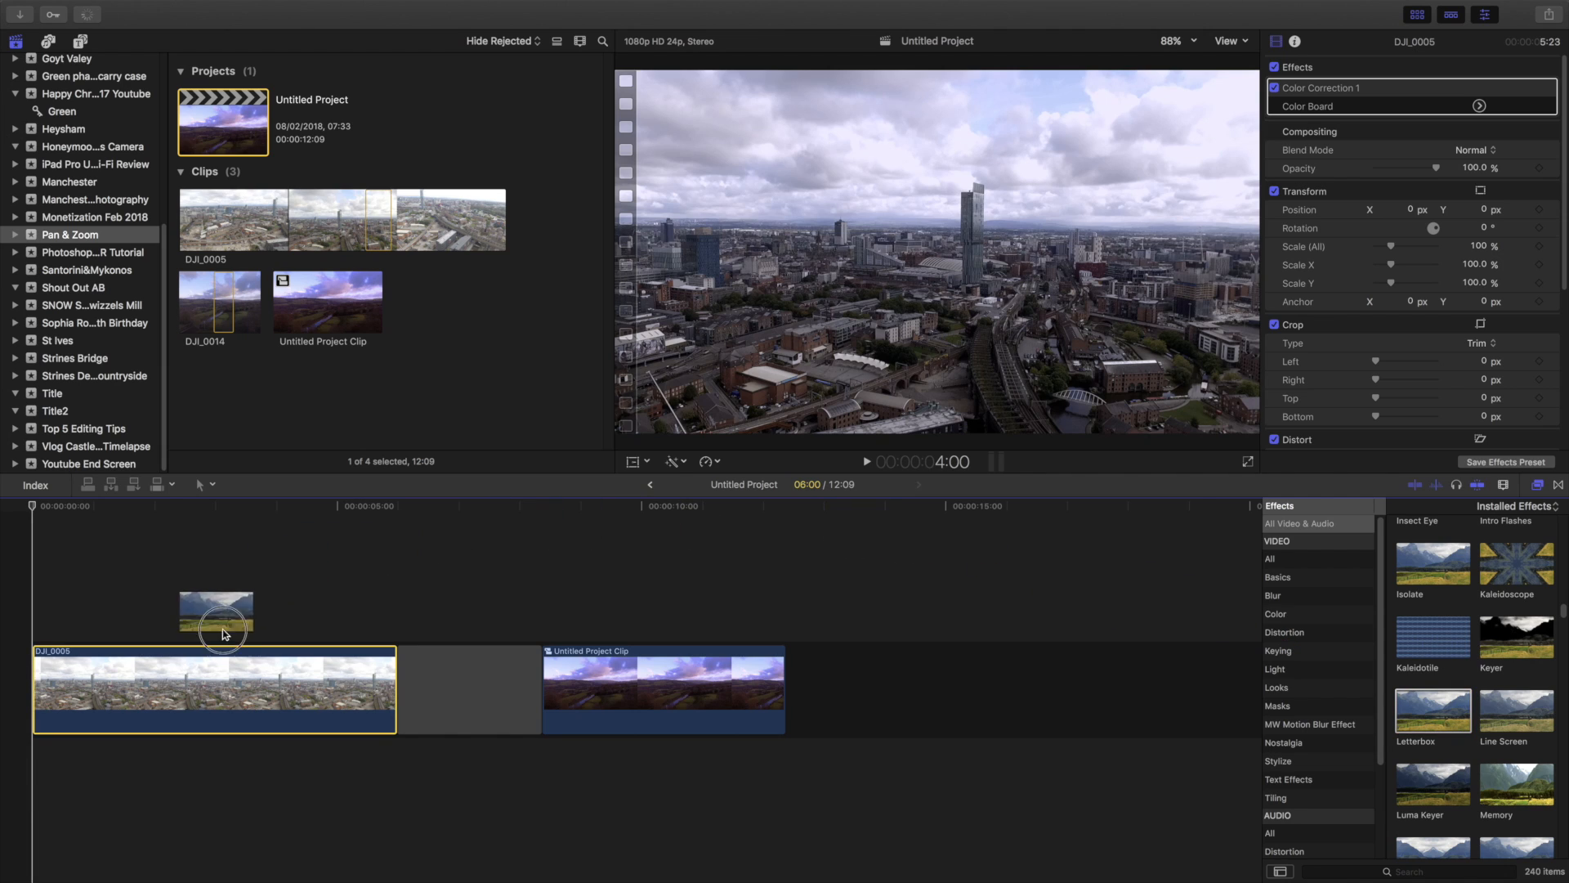
# Apply a Letterbox effect to the Manchester clip DJI_0005 and set its aspect ratio to 2.35:1
pyautogui.doubleClick(1433, 706)
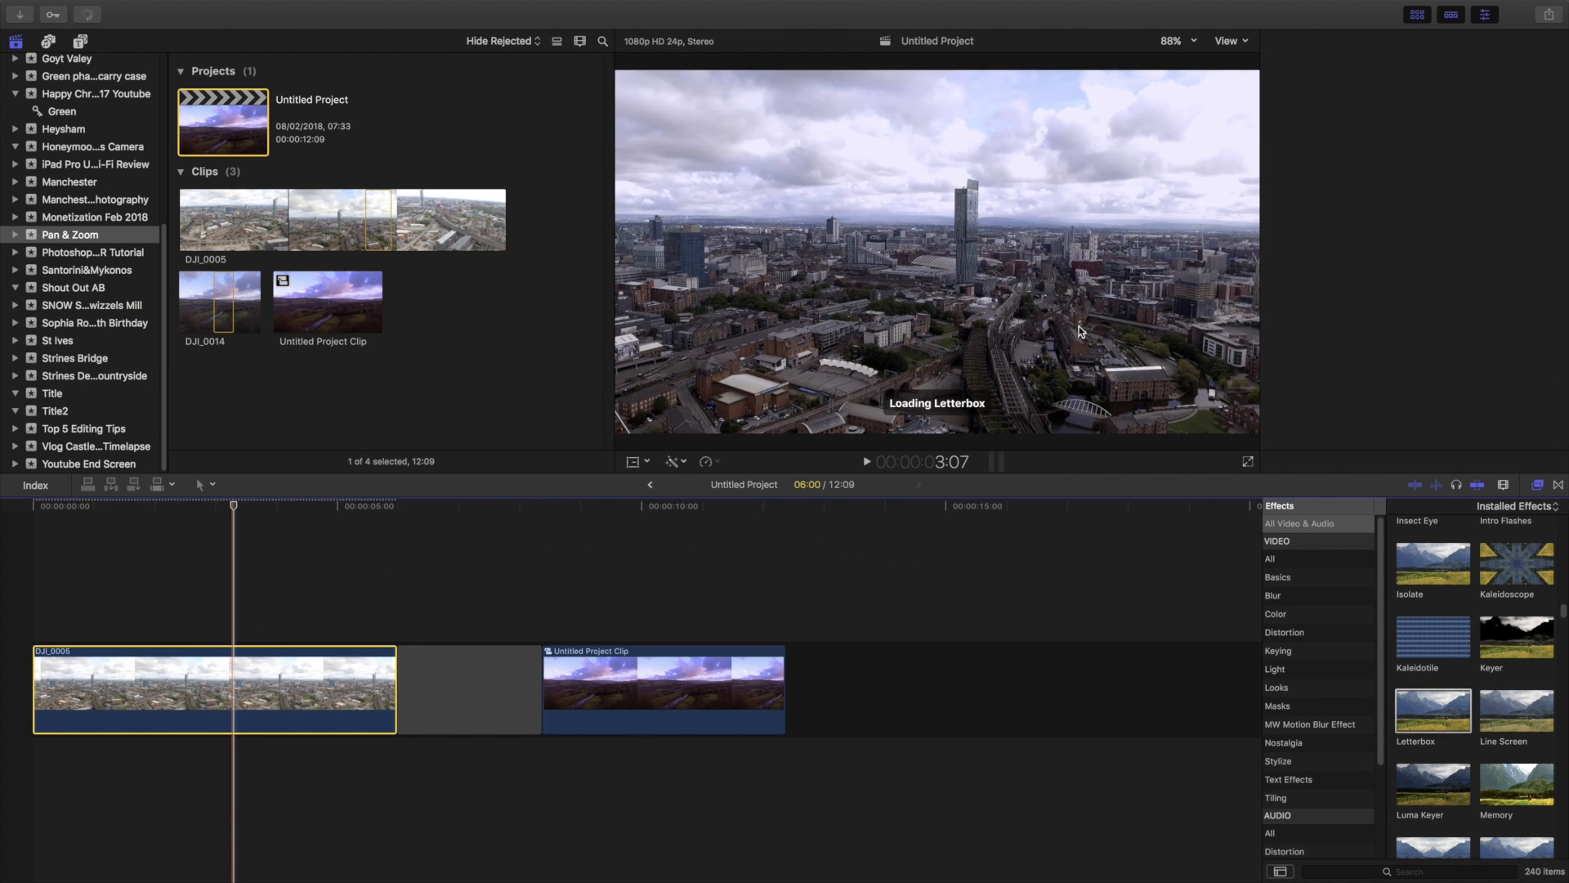
pyautogui.click(1294, 41)
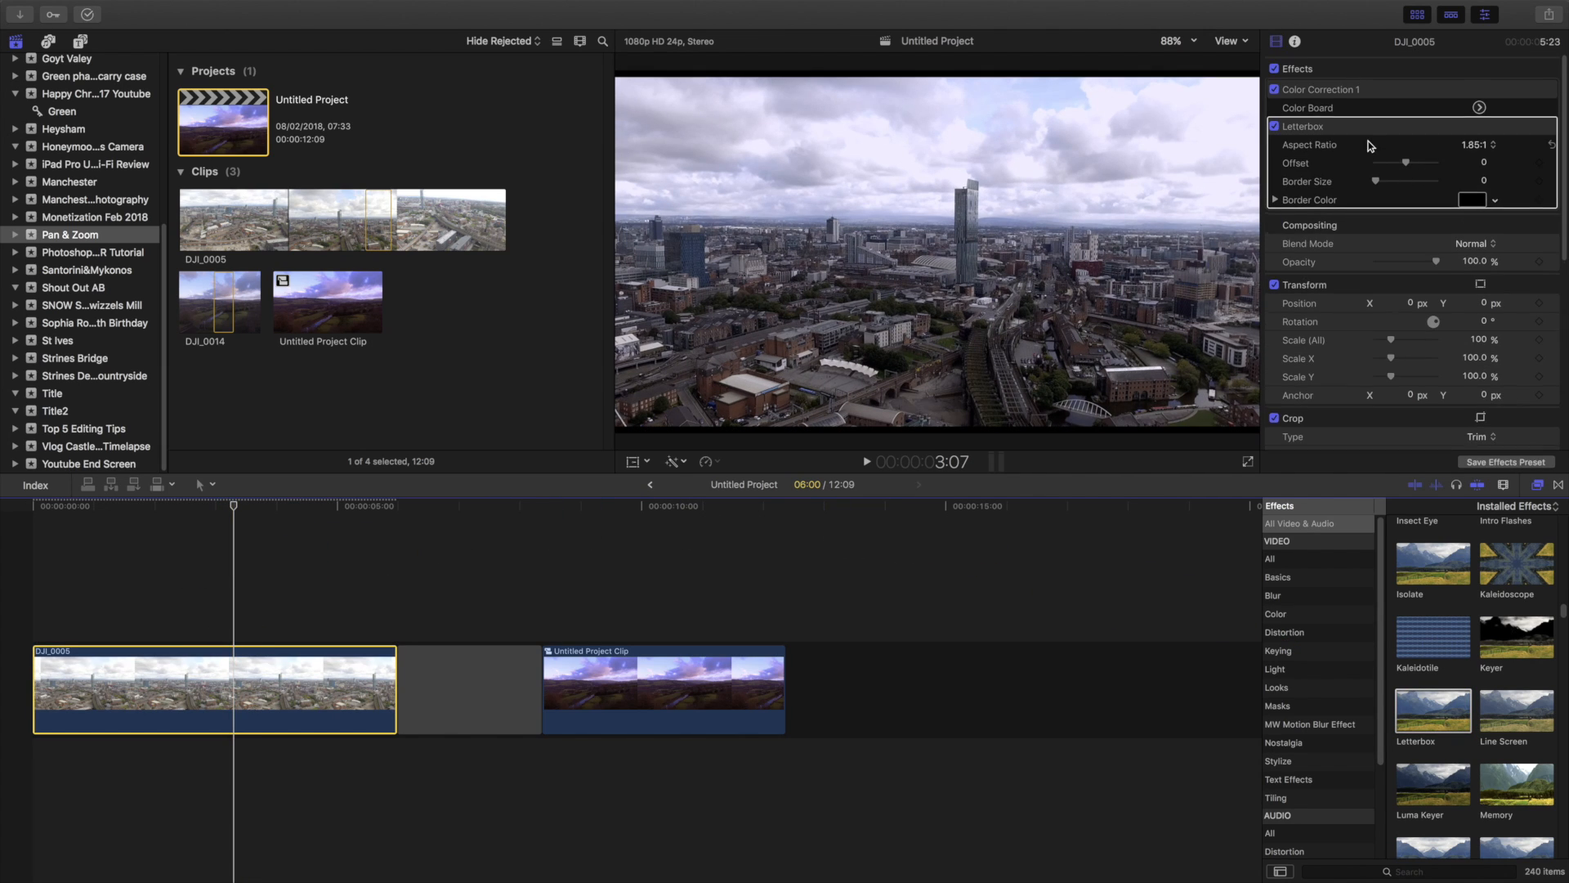
pyautogui.click(1486, 144)
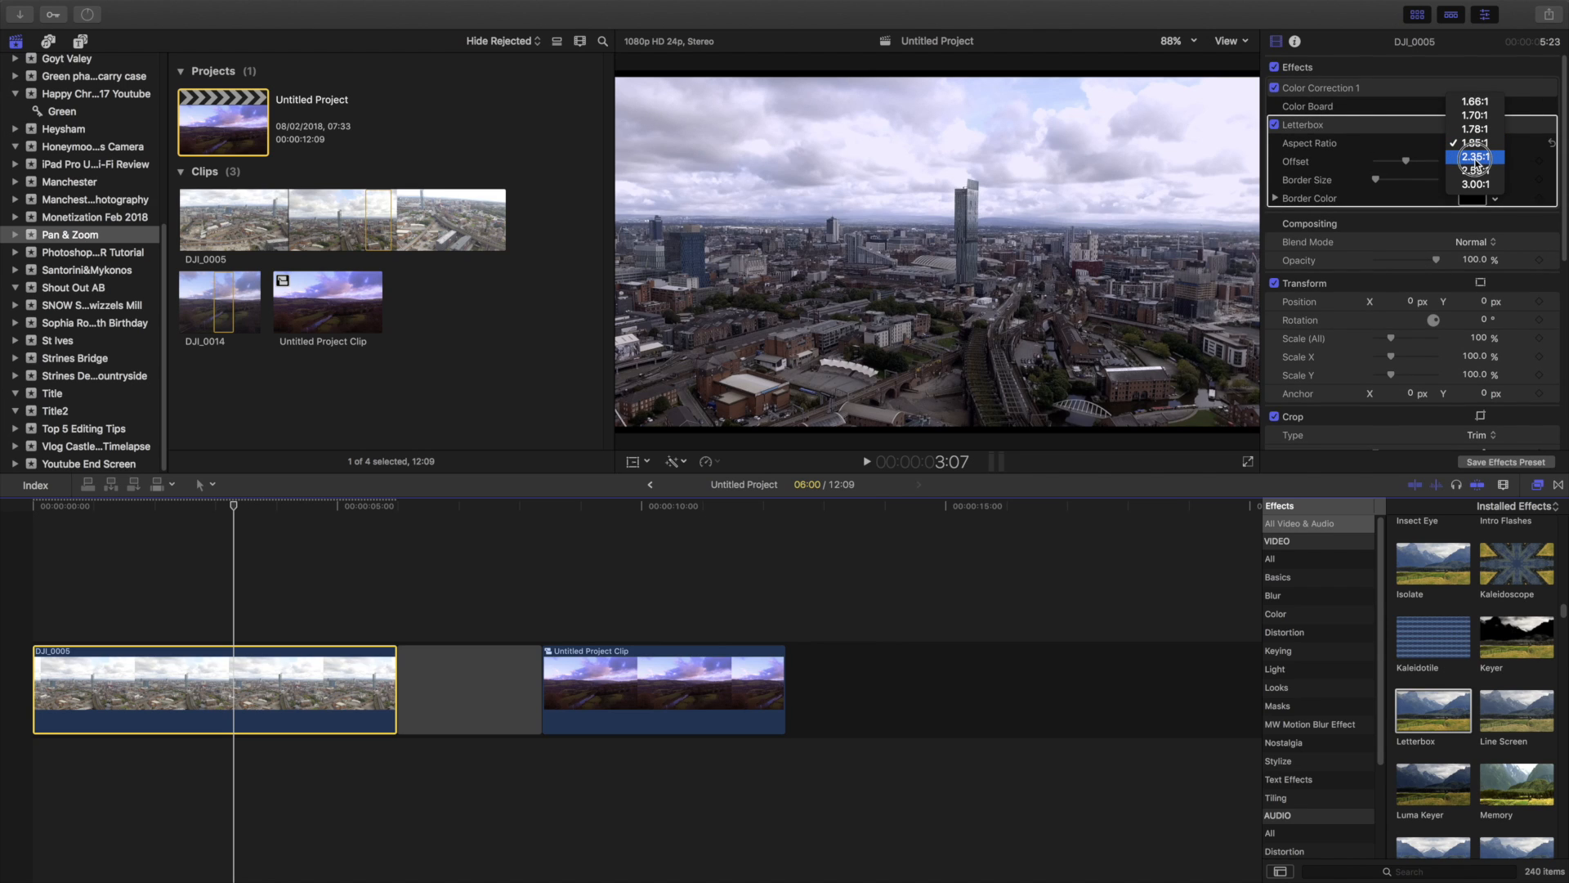
pyautogui.click(1475, 157)
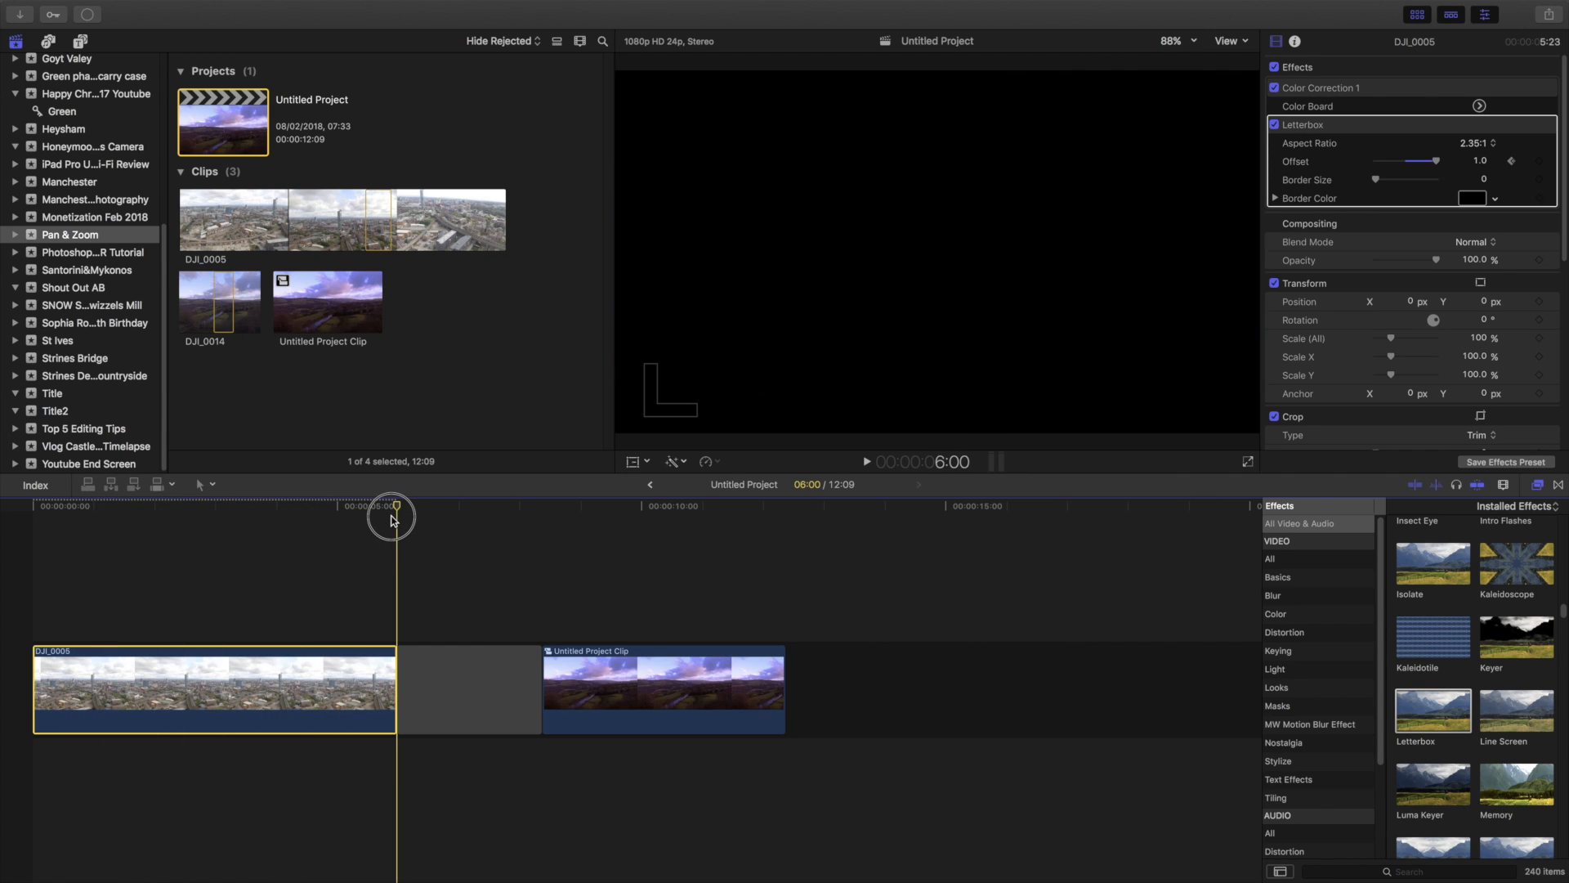
pyautogui.moveTo(1436, 166)
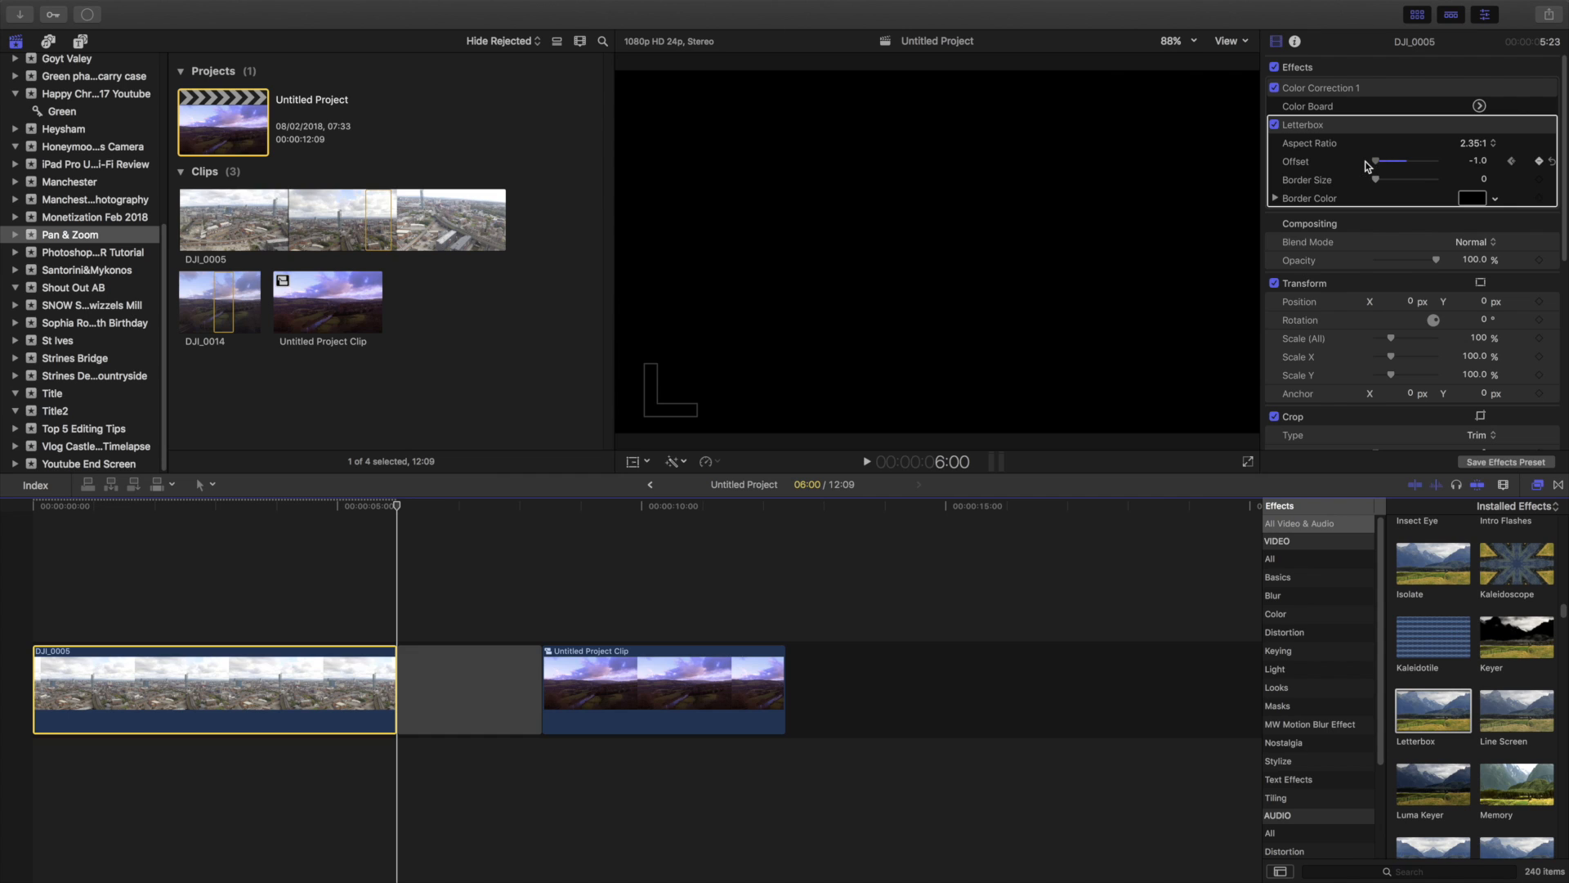
pyautogui.moveTo(961, 390)
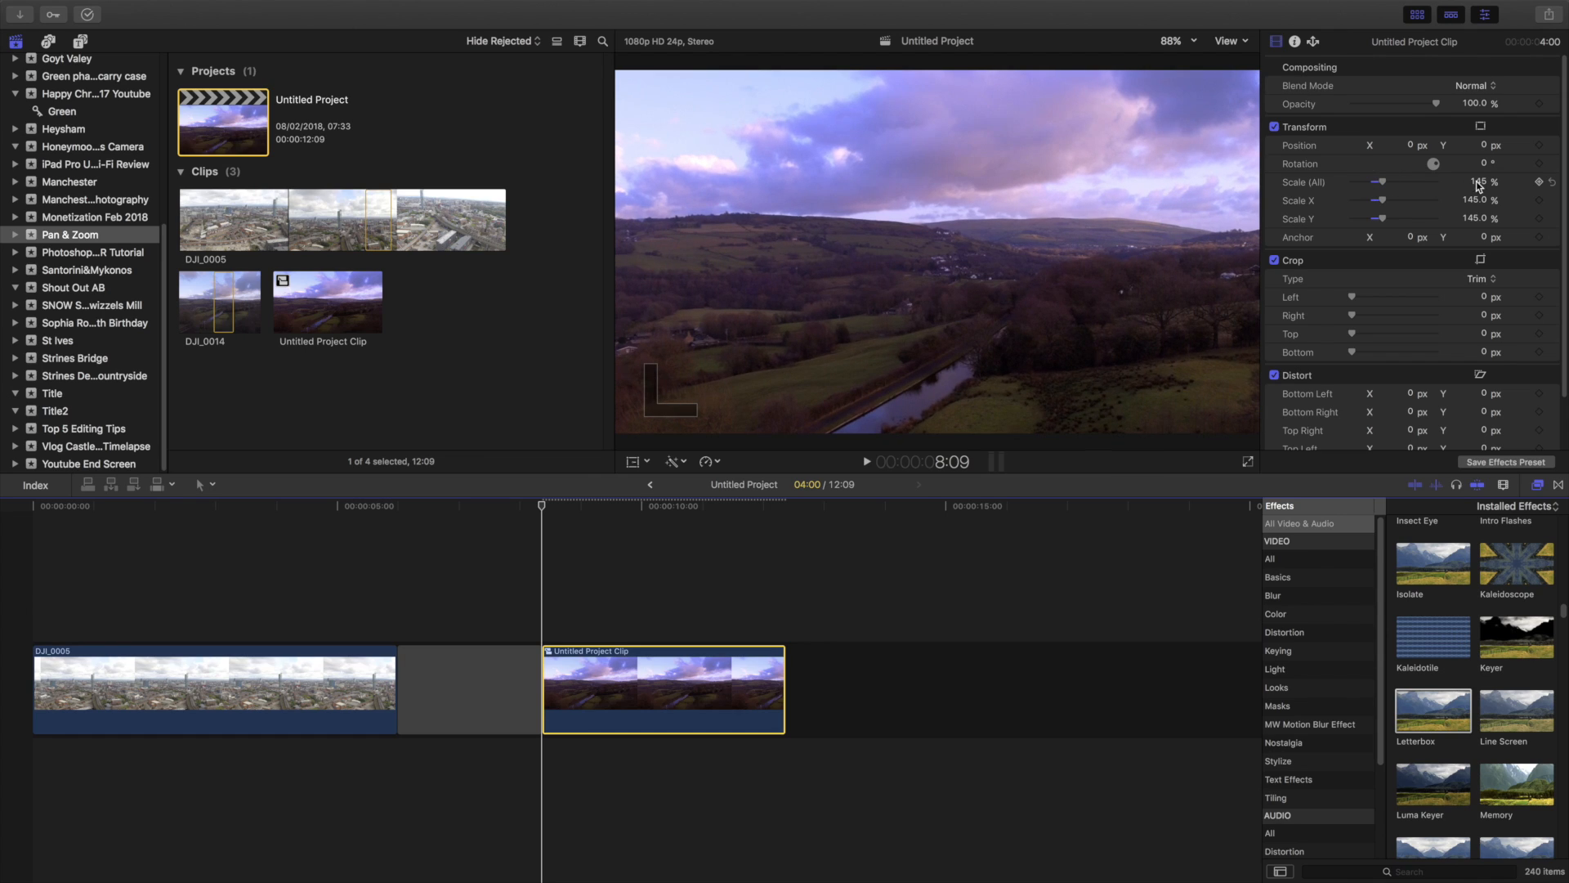
pyautogui.moveTo(1542, 186)
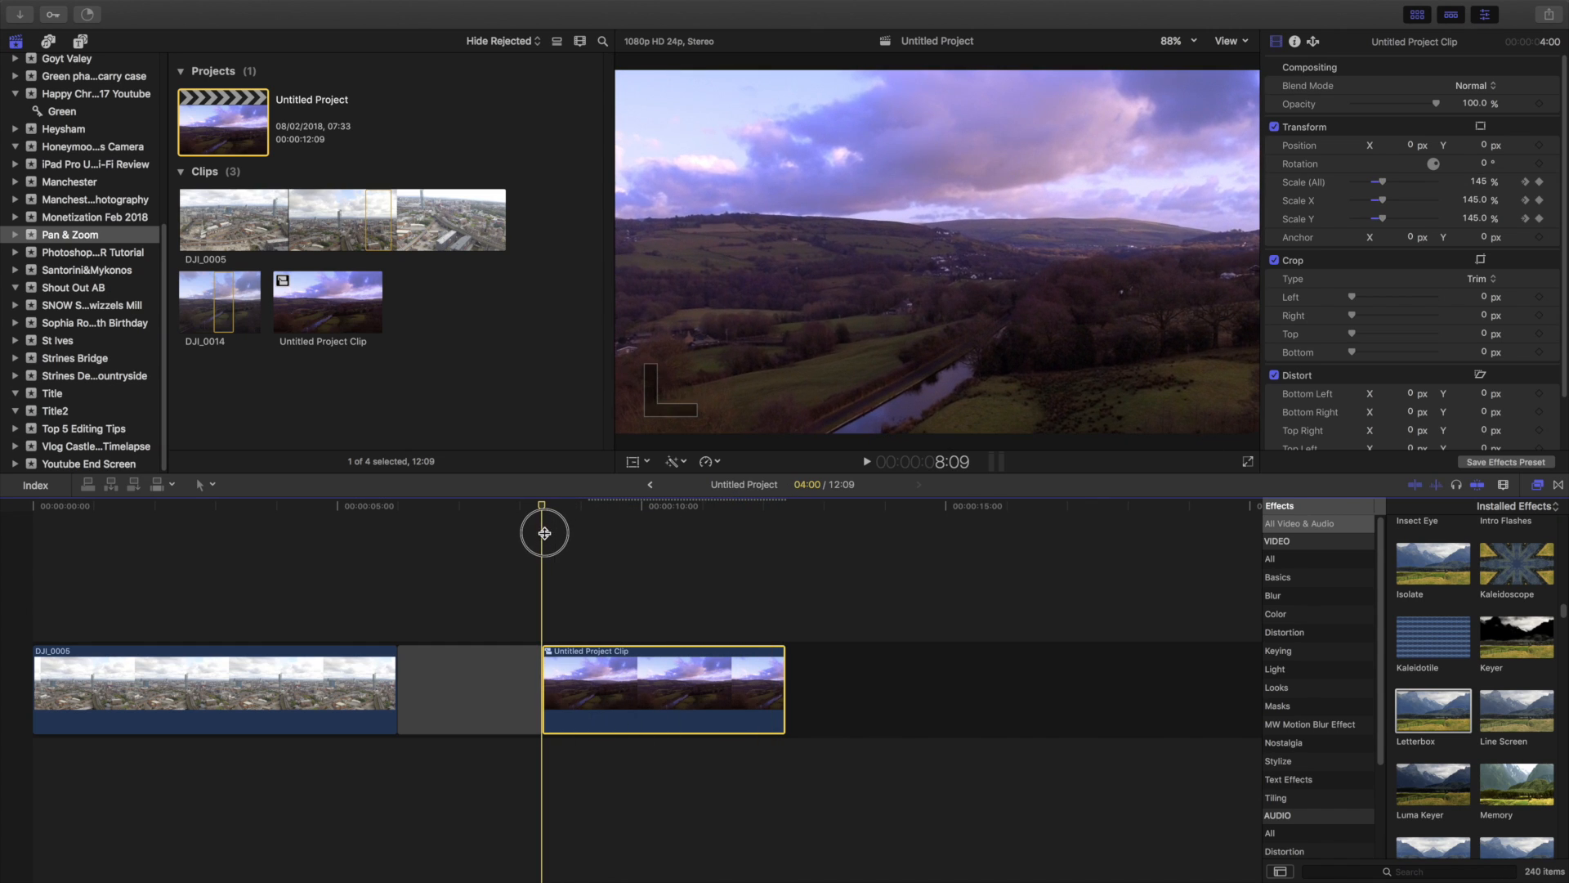
# Play the countryside clip to preview the keyframed zoom-out from 145% scale
pyautogui.click(842, 461)
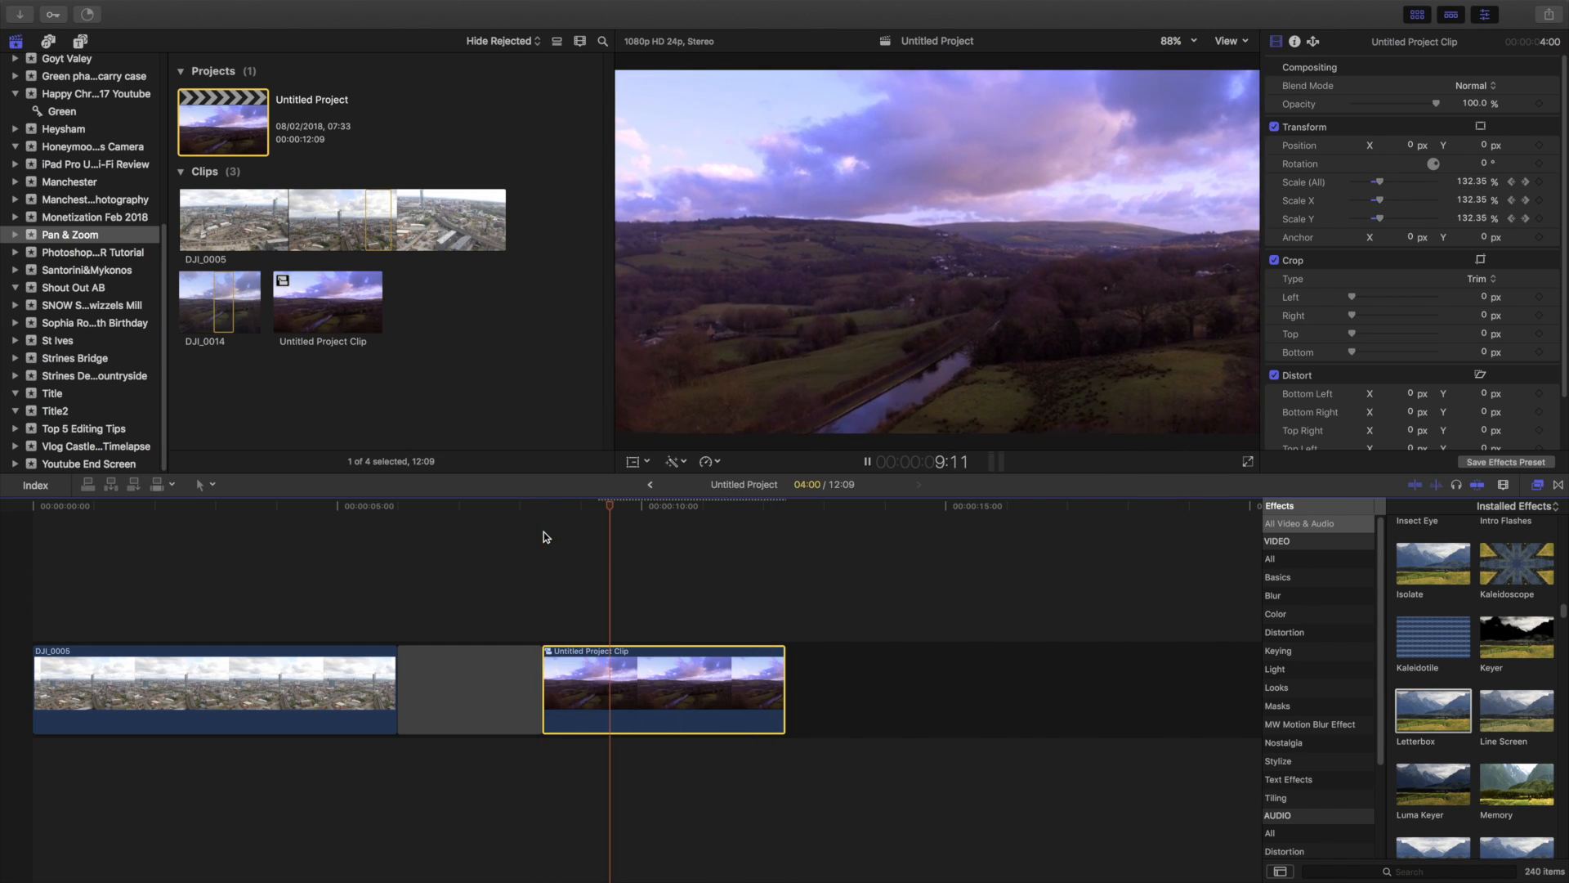